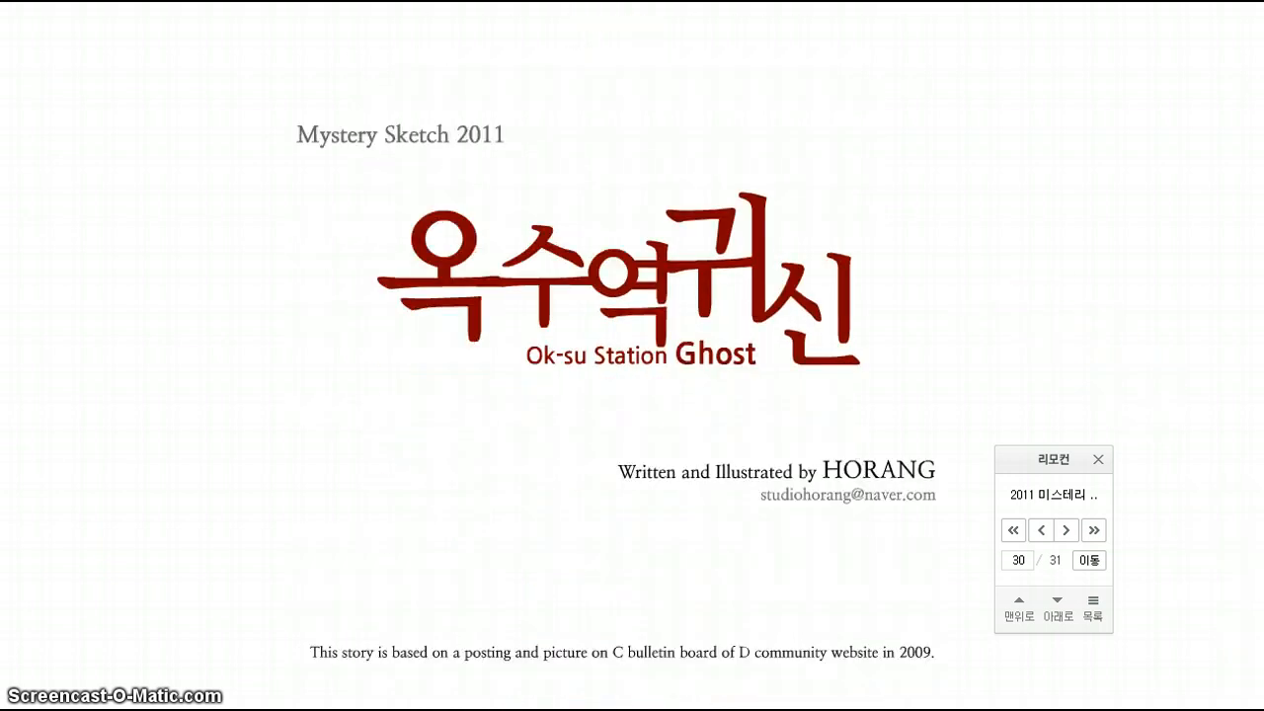
pyautogui.scroll(-3)
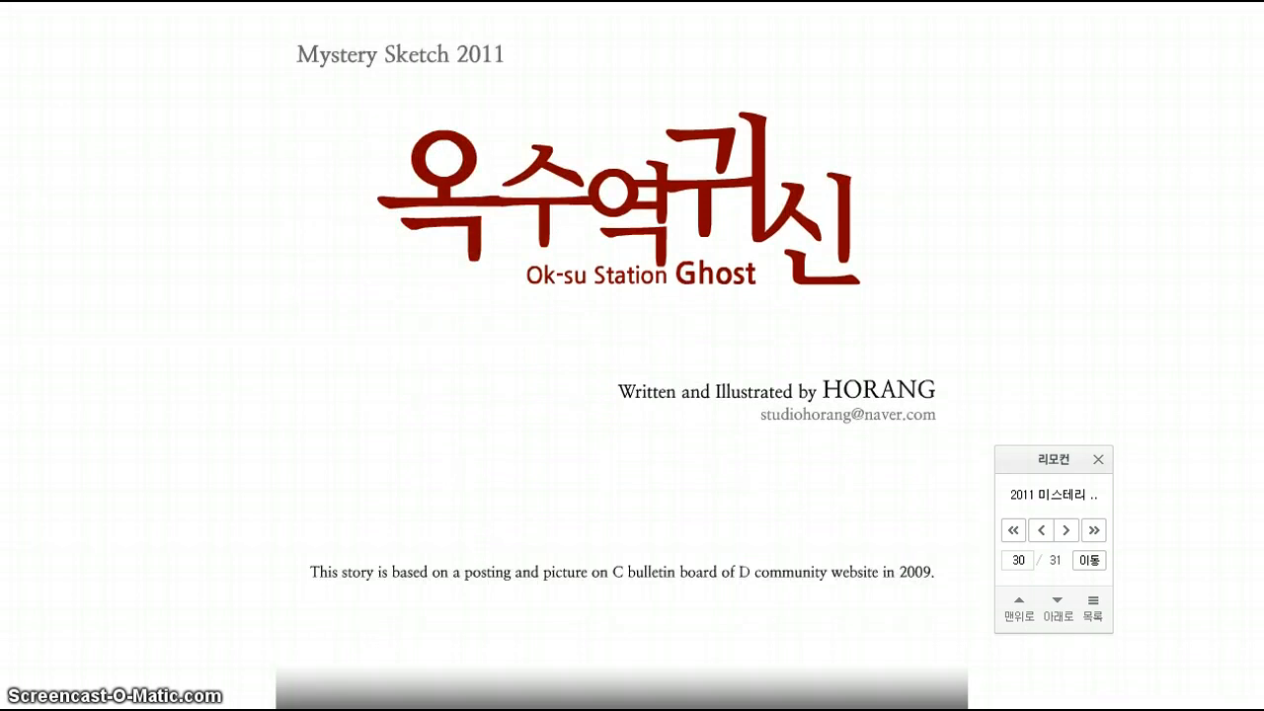
pyautogui.scroll(-3)
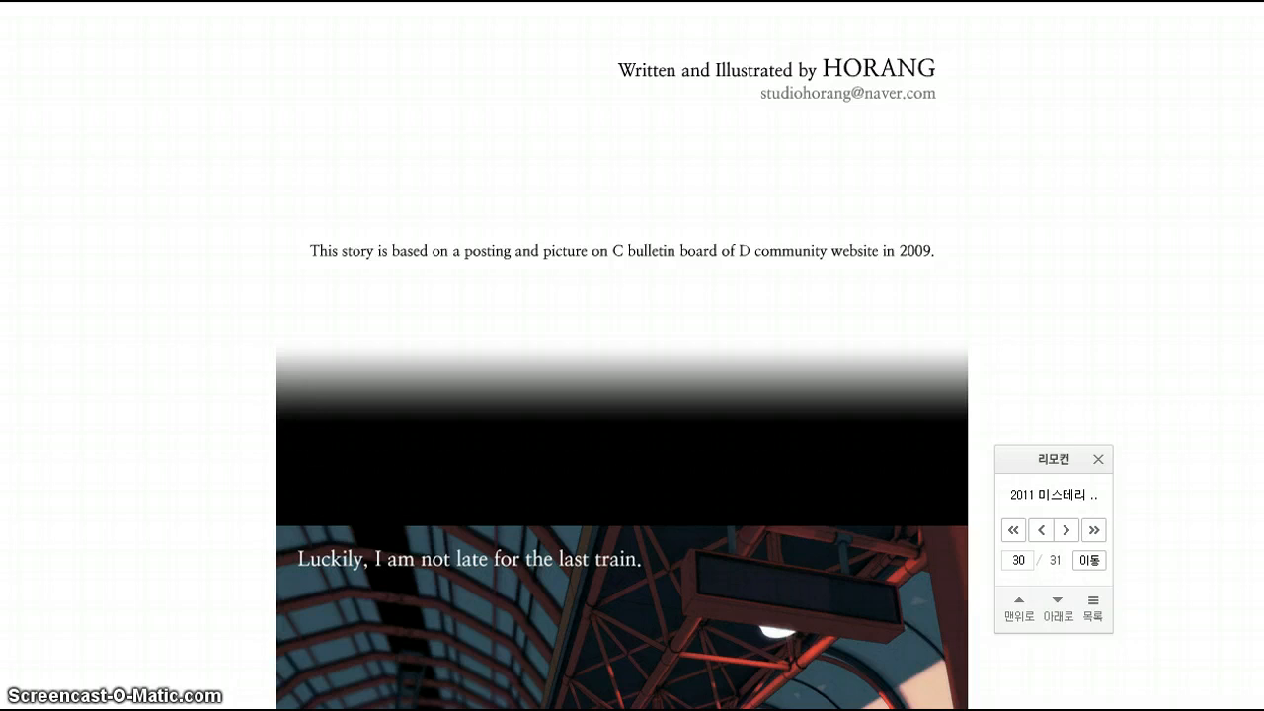
pyautogui.scroll(-3)
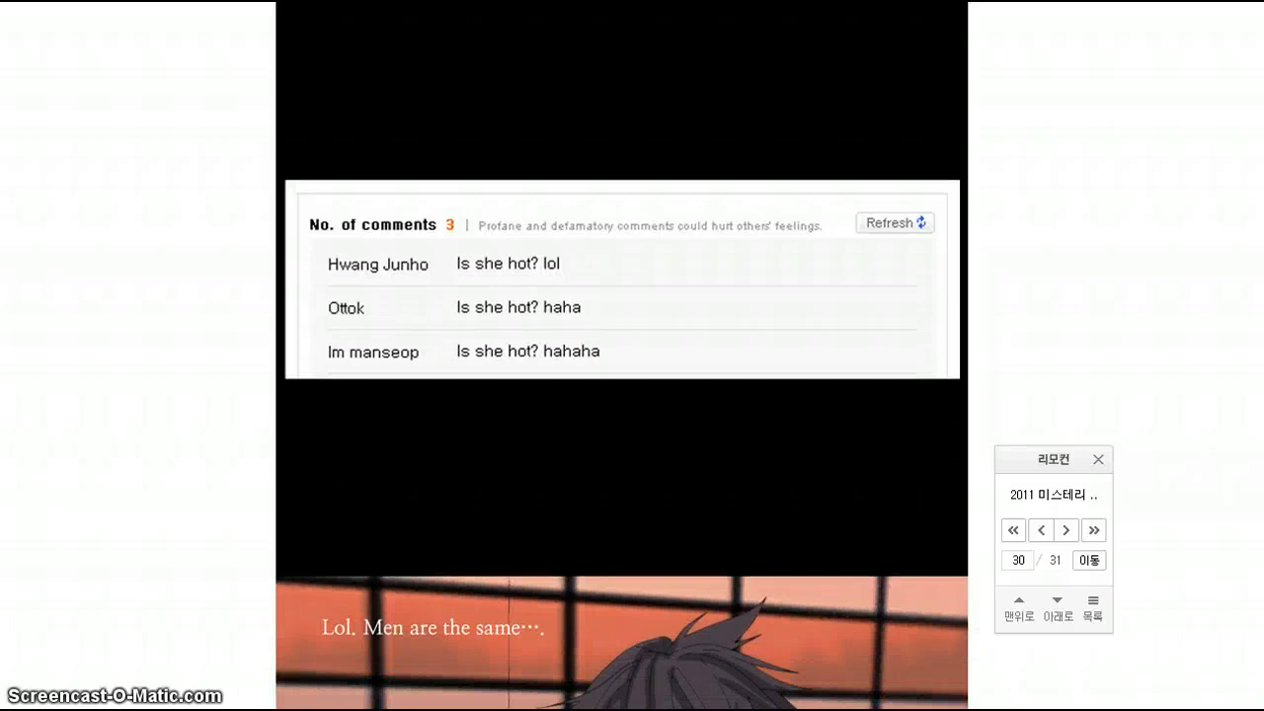
pyautogui.scroll(-3)
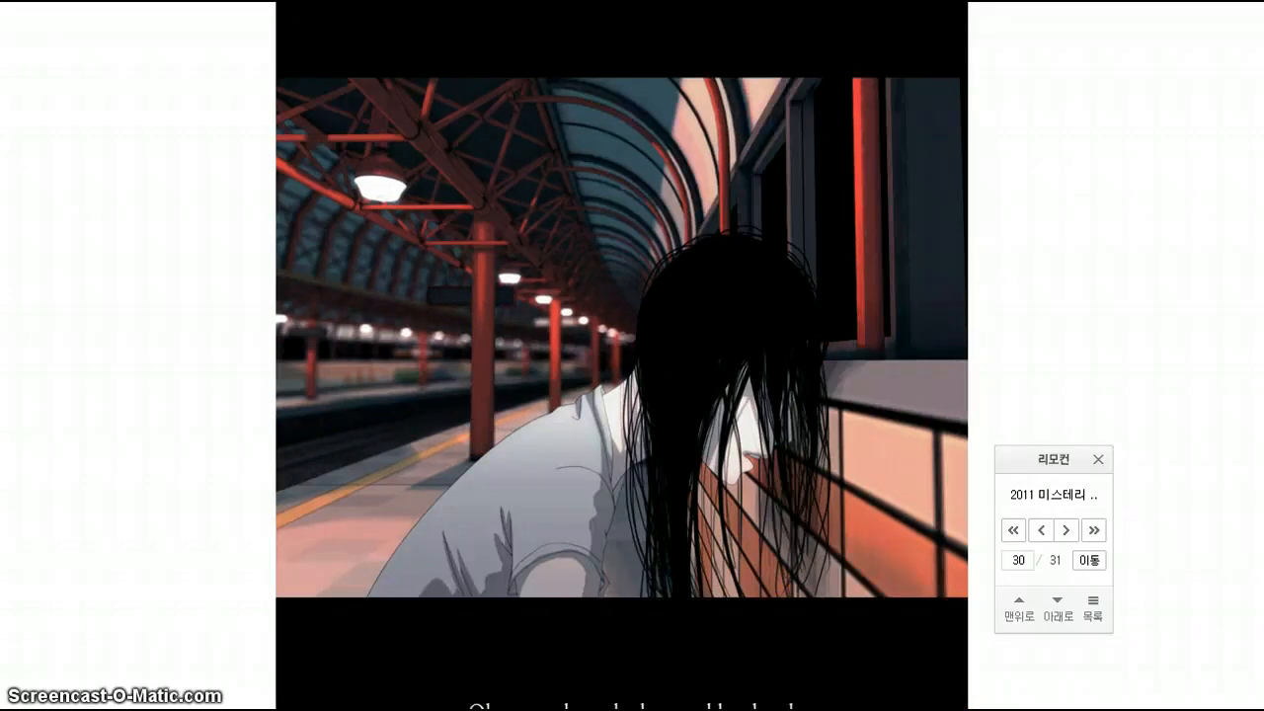
pyautogui.scroll(-3)
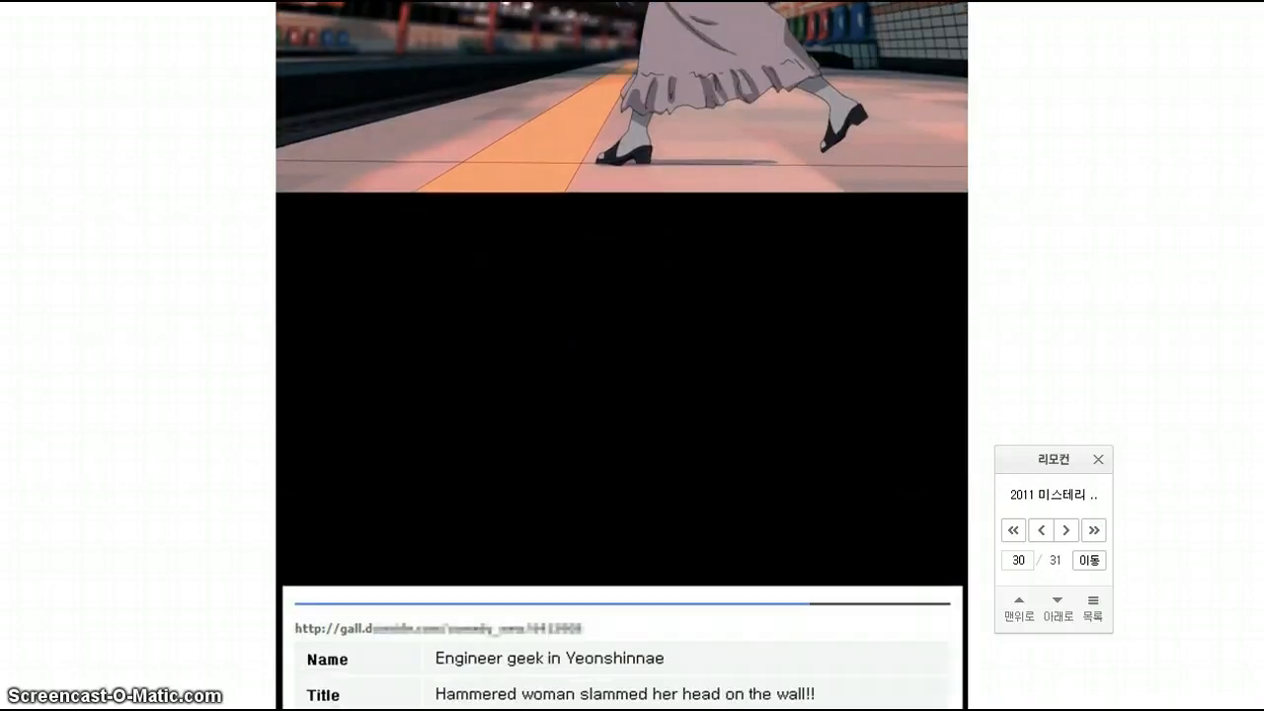
pyautogui.scroll(-3)
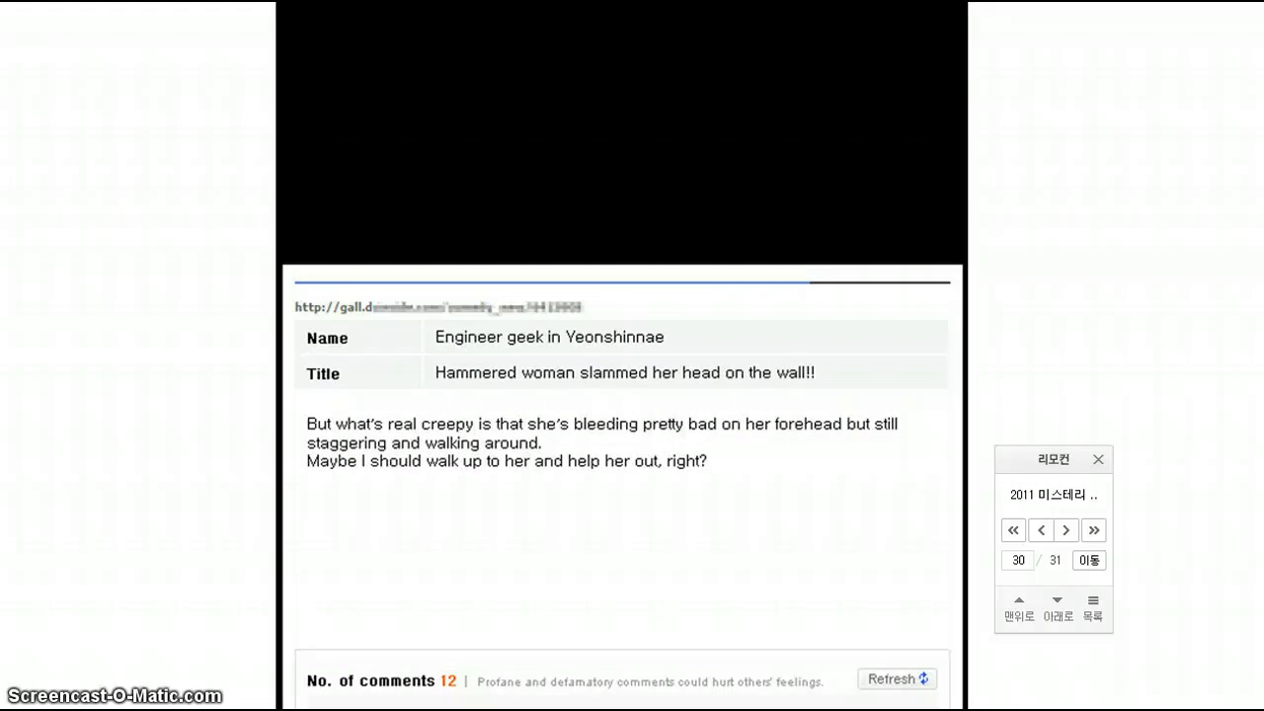
pyautogui.scroll(-3)
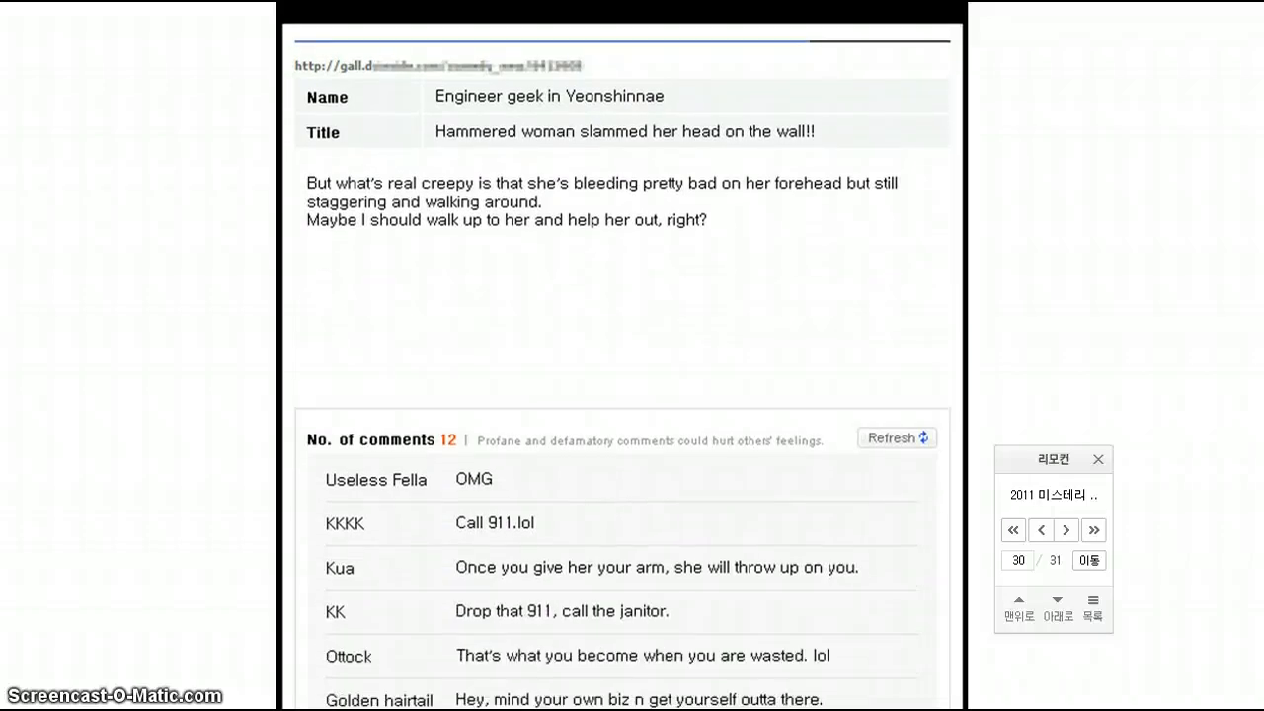
pyautogui.scroll(-3)
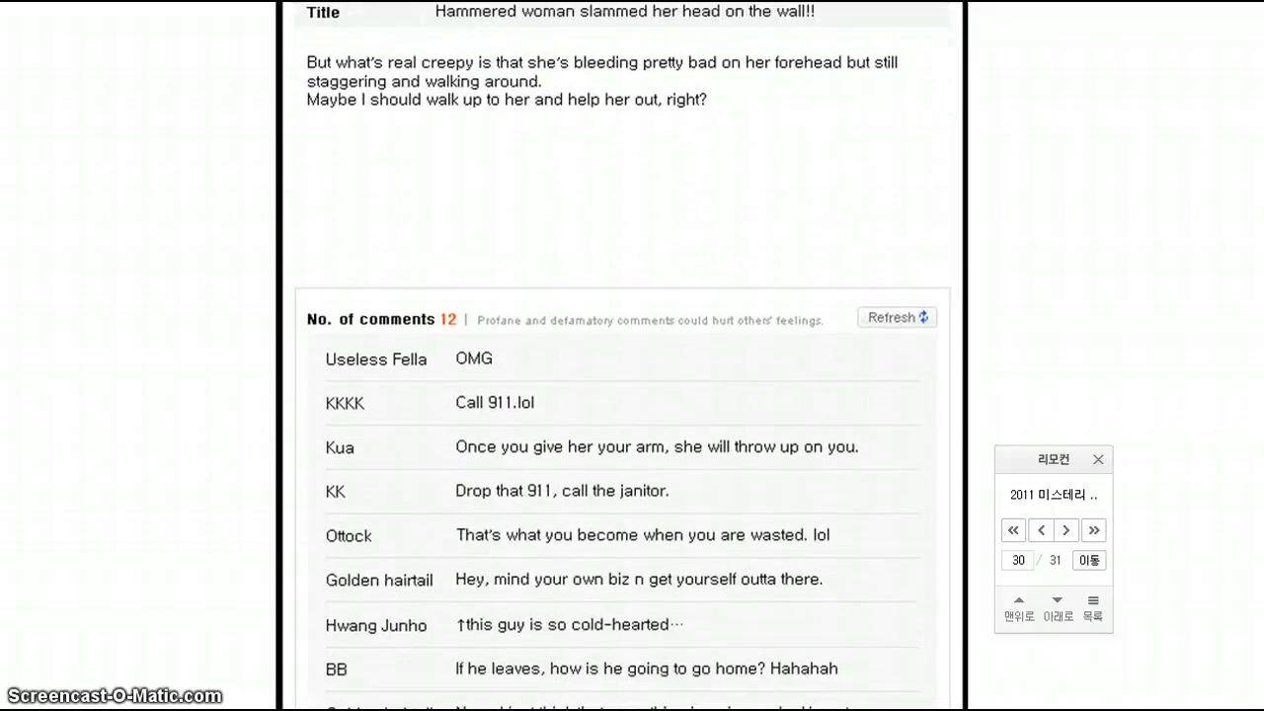
pyautogui.scroll(-3)
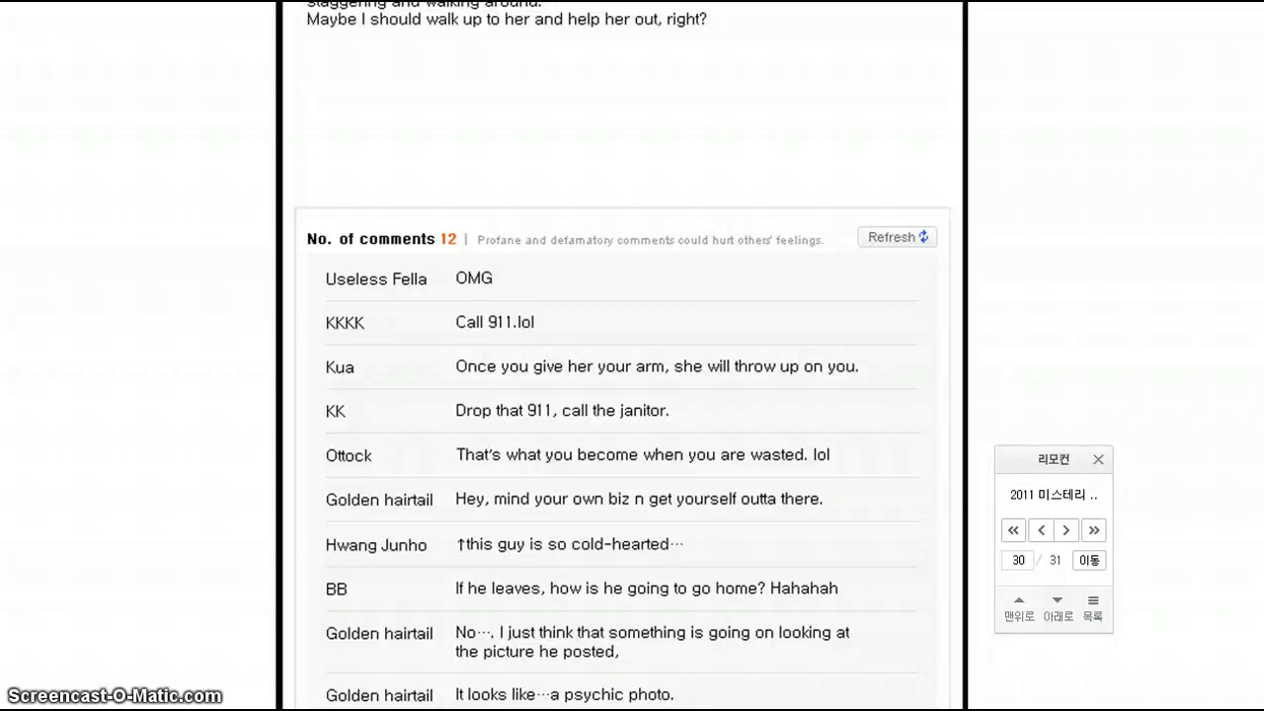
pyautogui.scroll(-3)
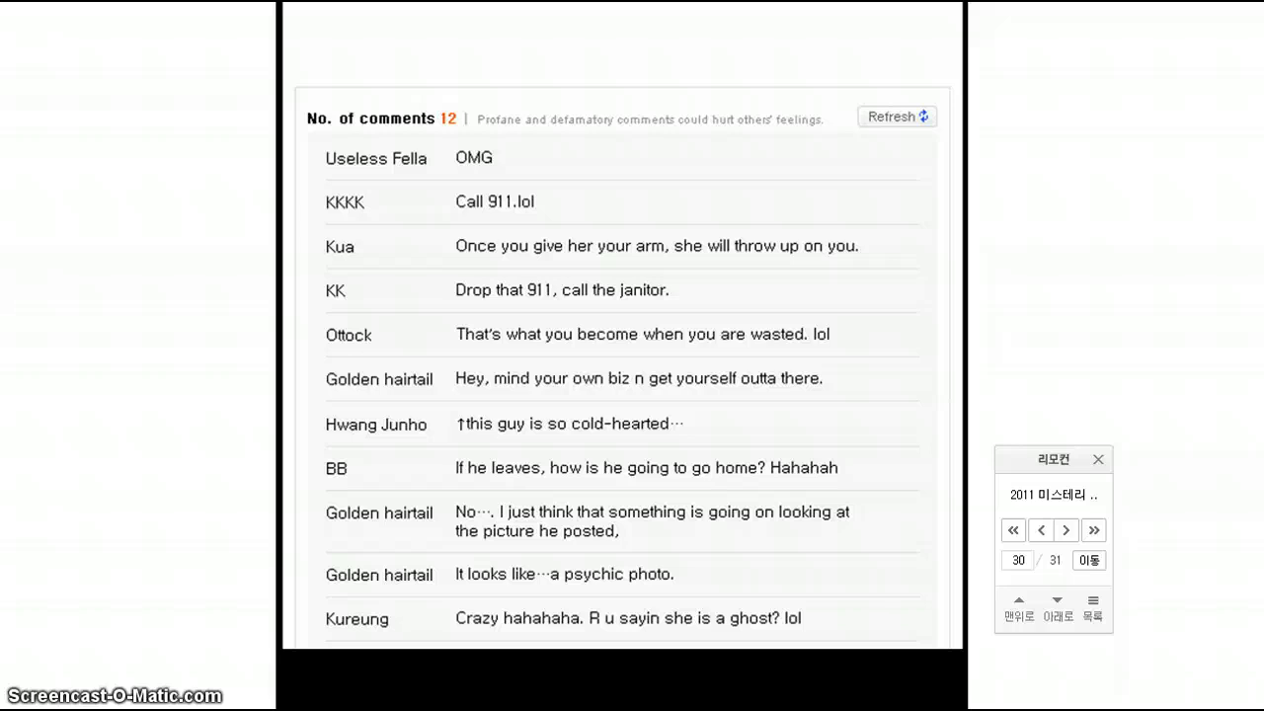
pyautogui.scroll(-3)
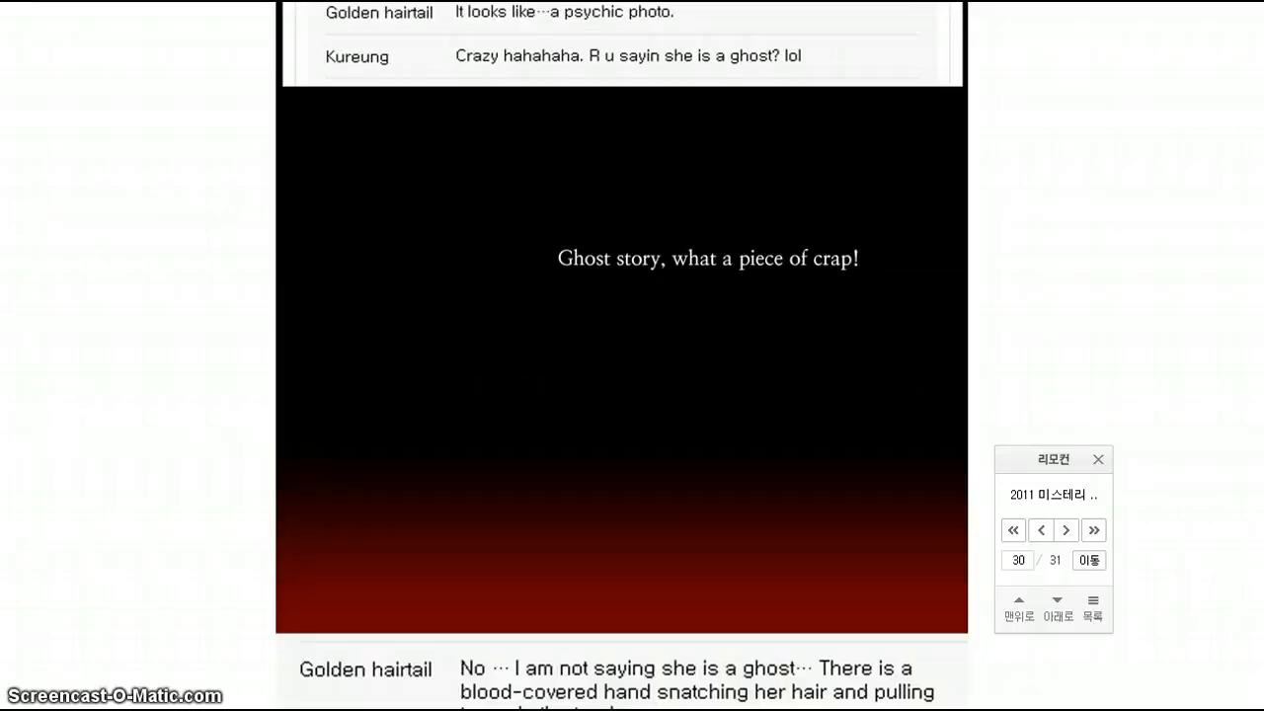
pyautogui.scroll(-3)
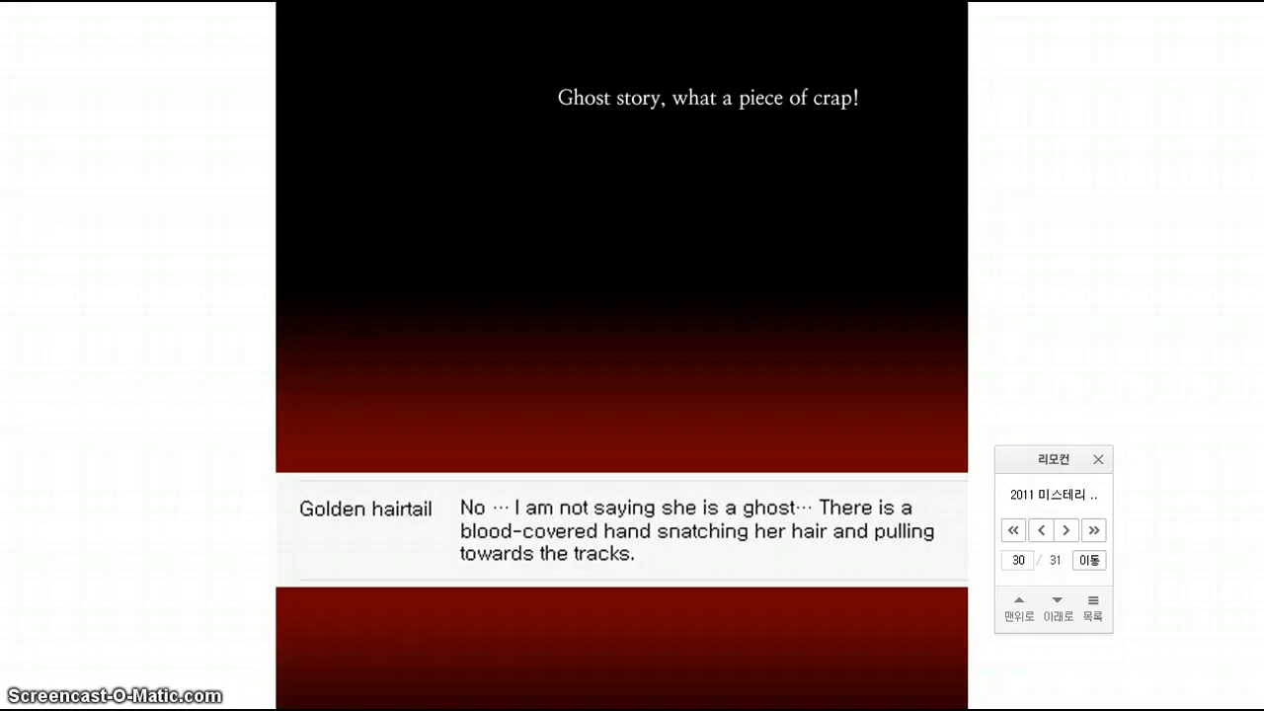
pyautogui.scroll(-3)
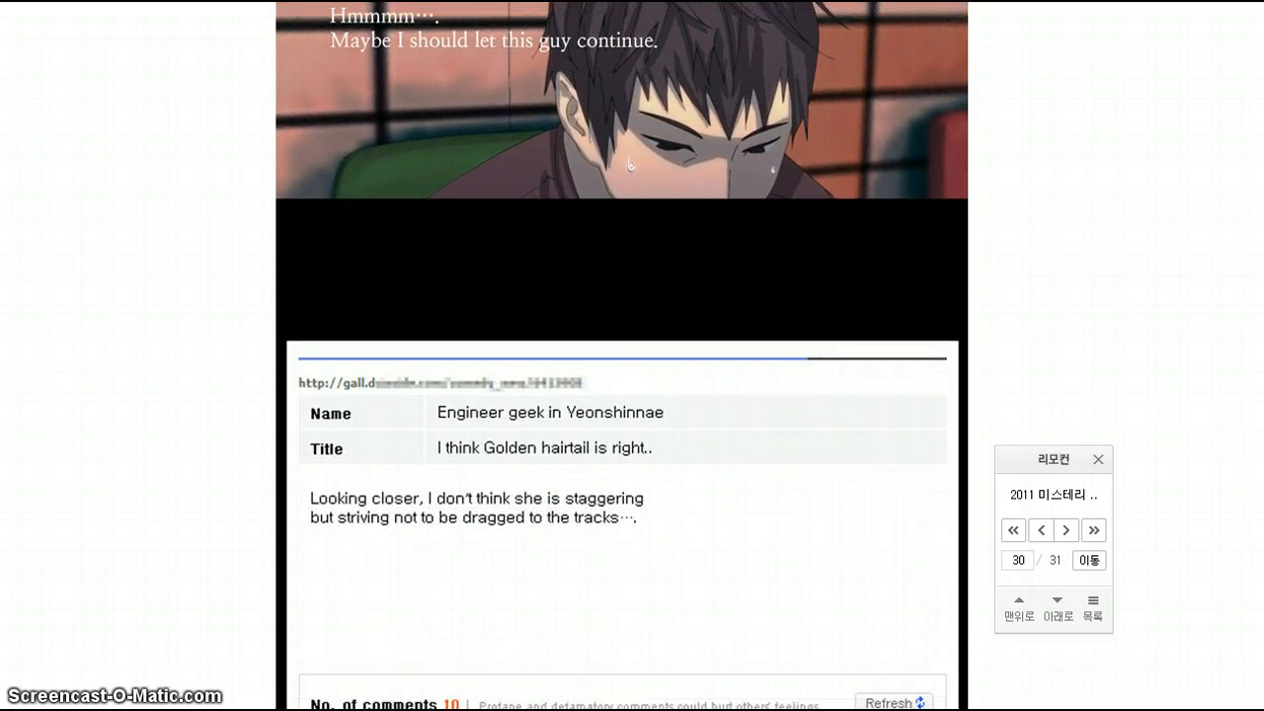
pyautogui.scroll(-3)
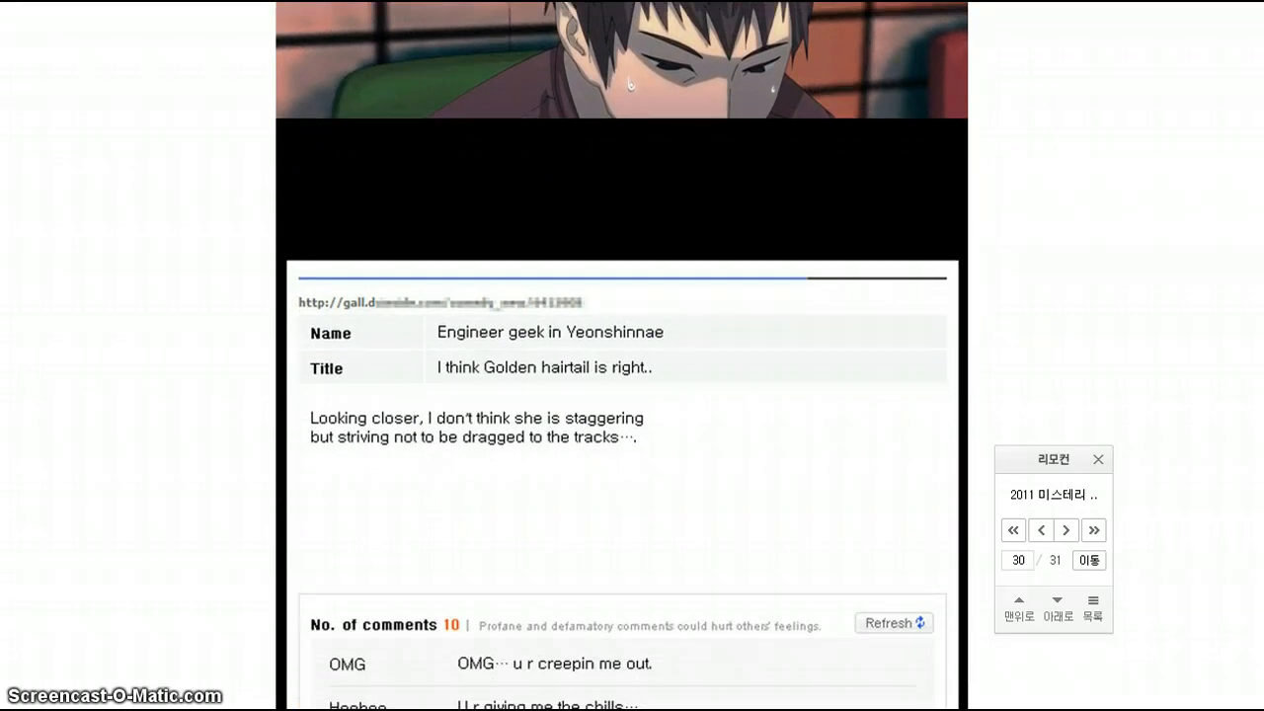
pyautogui.scroll(-3)
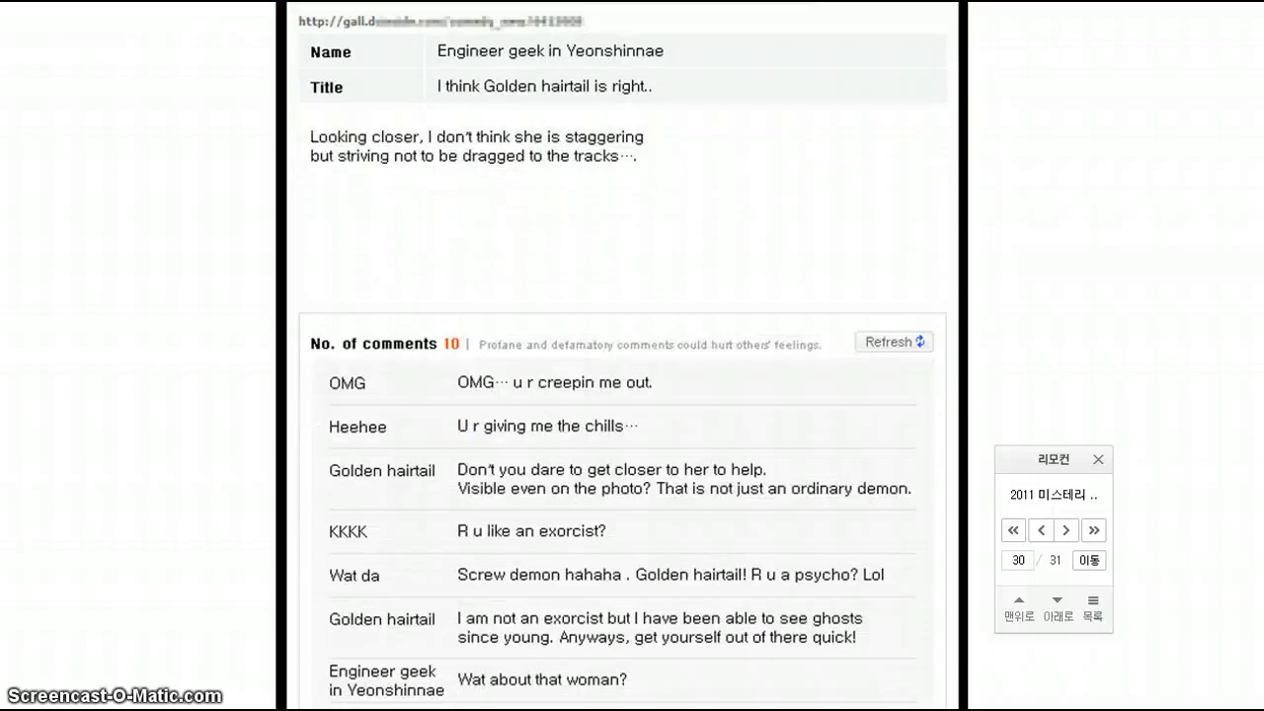
pyautogui.scroll(-3)
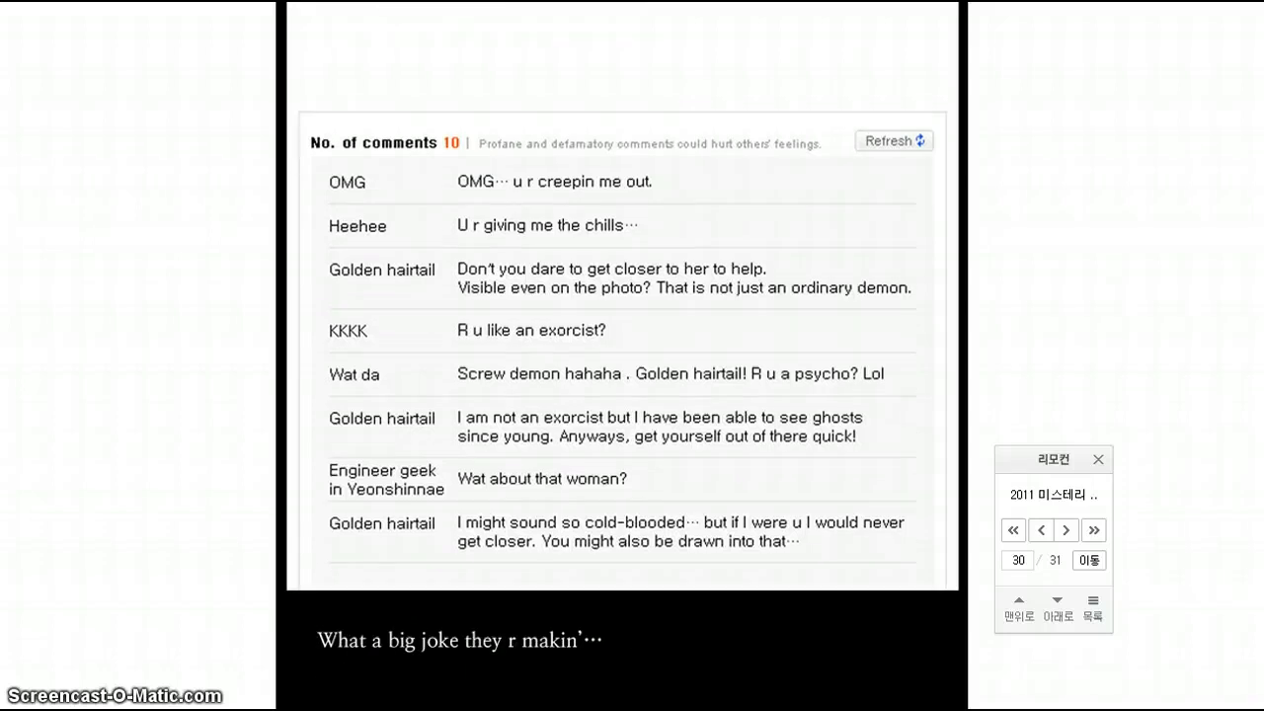
pyautogui.scroll(-3)
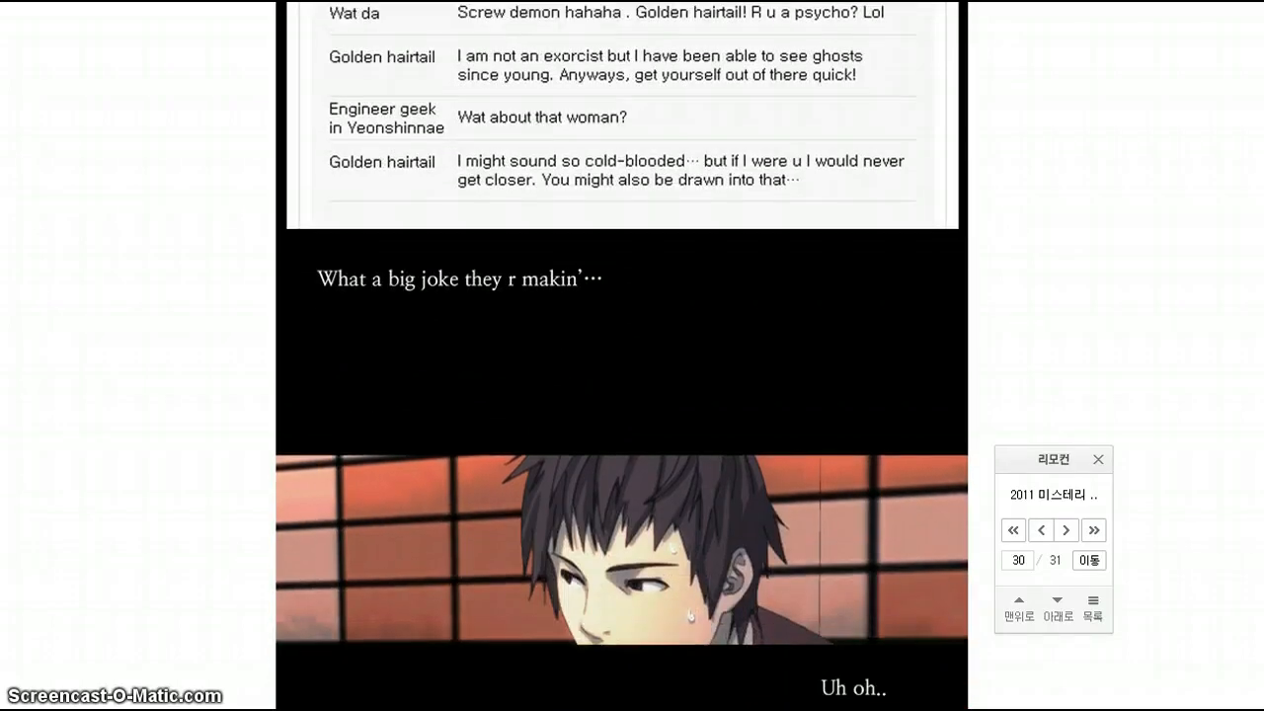
pyautogui.scroll(-3)
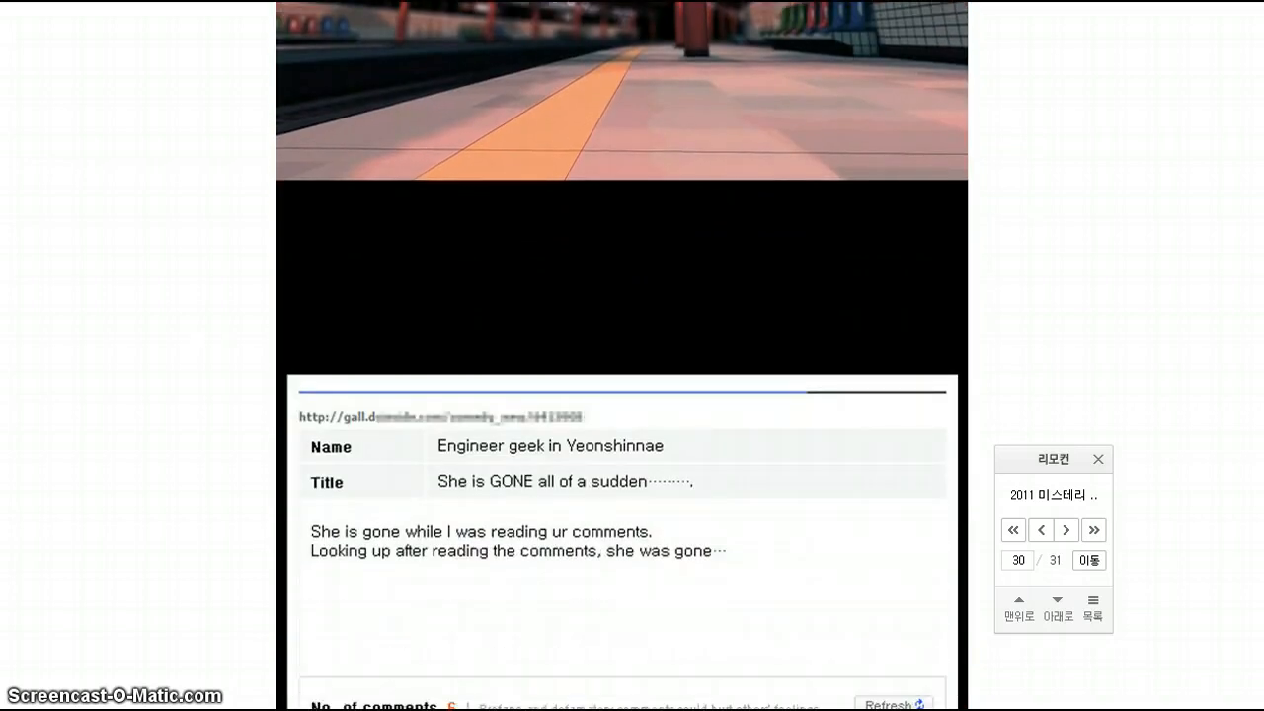
pyautogui.scroll(-3)
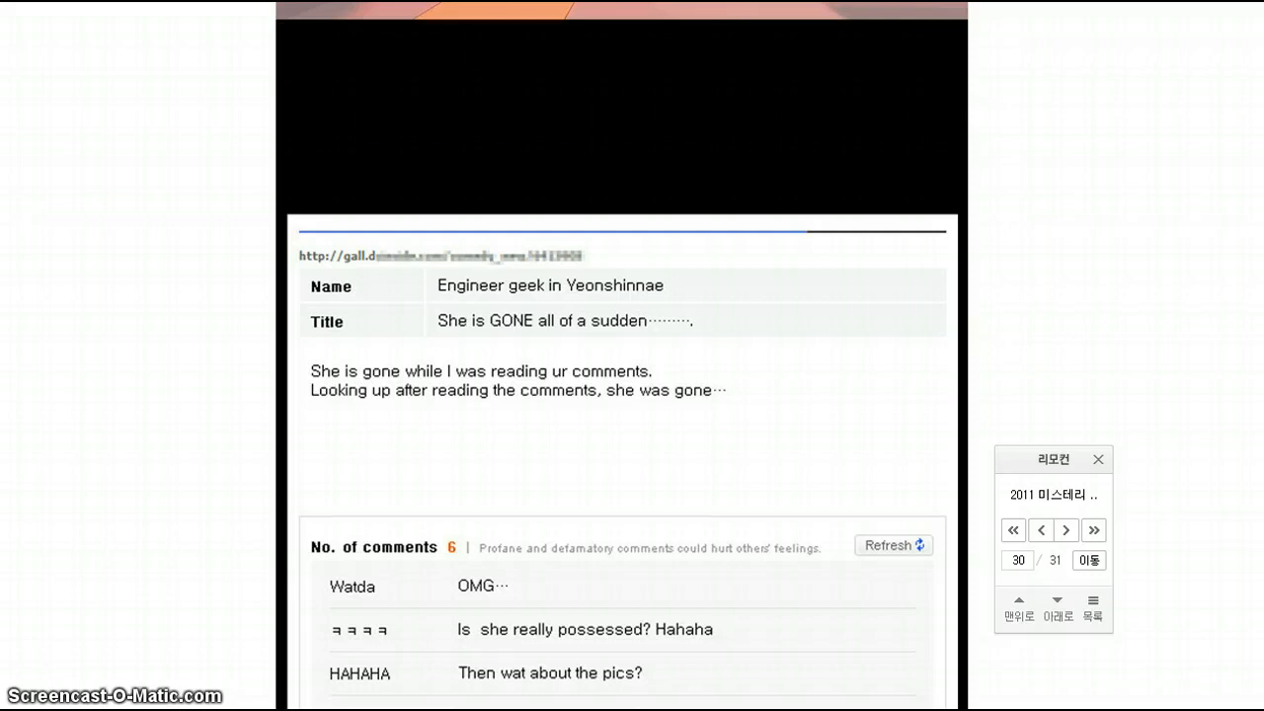
pyautogui.scroll(-3)
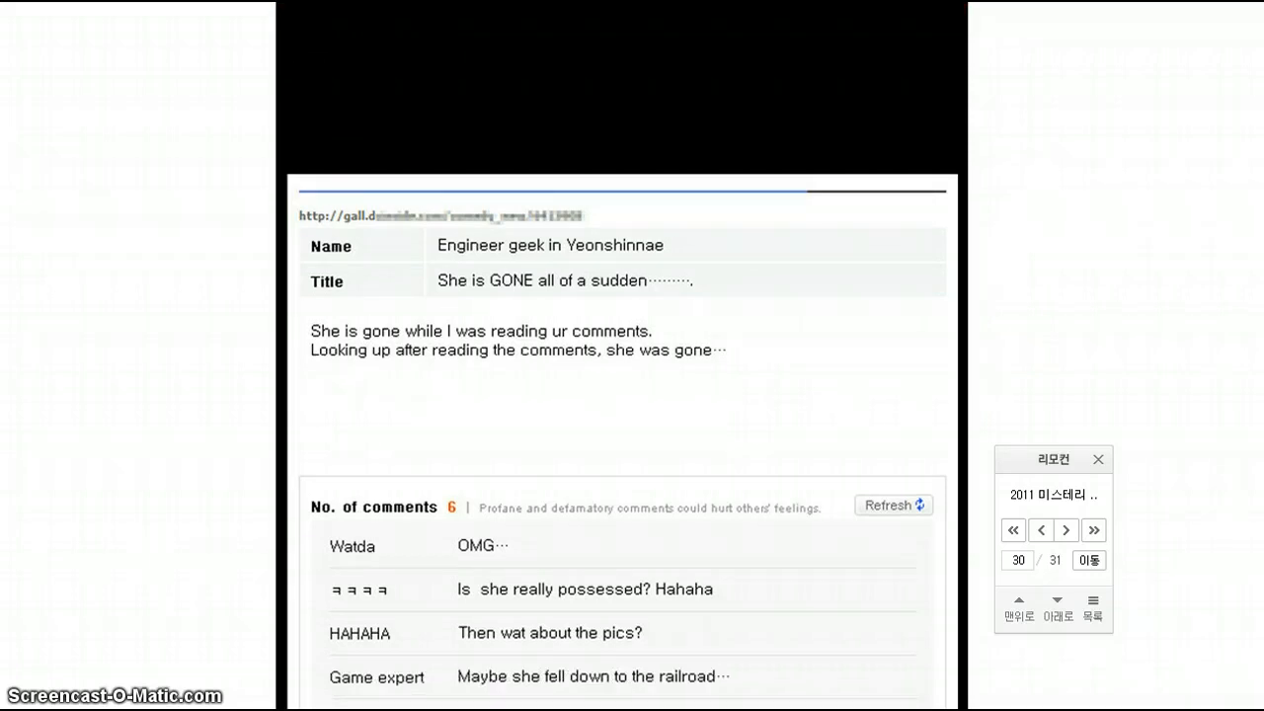
pyautogui.scroll(-3)
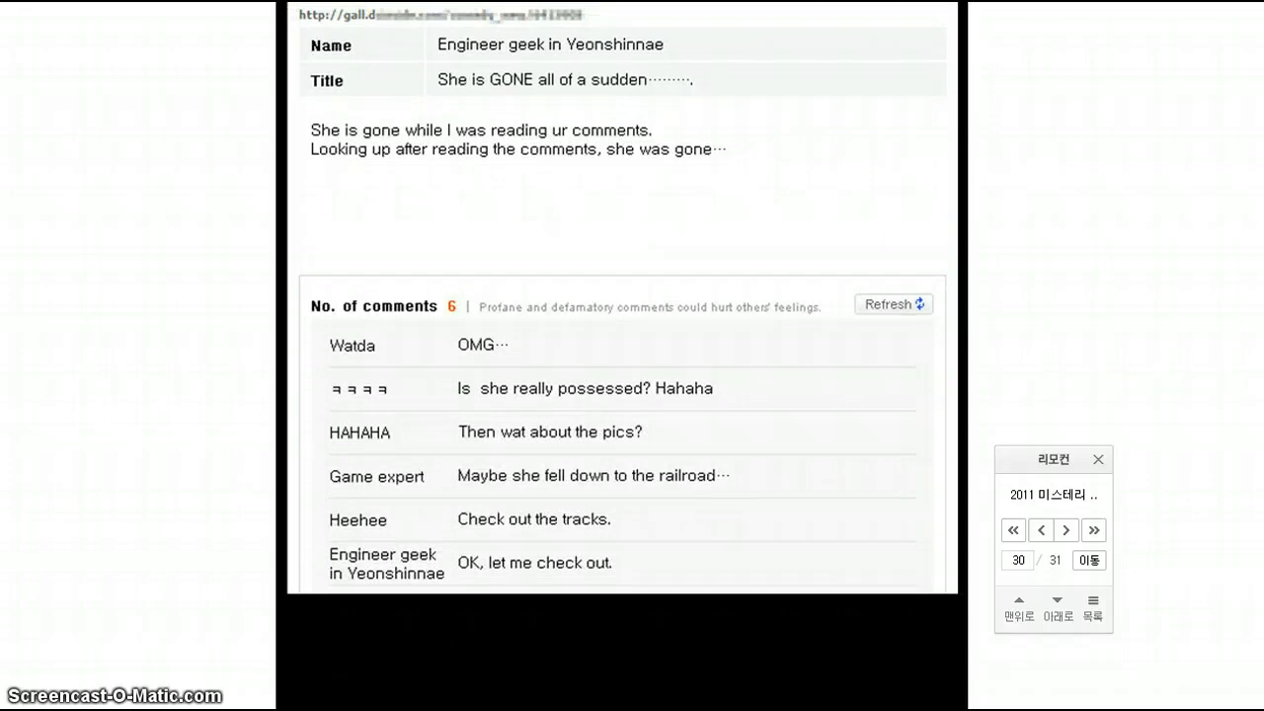
pyautogui.scroll(-3)
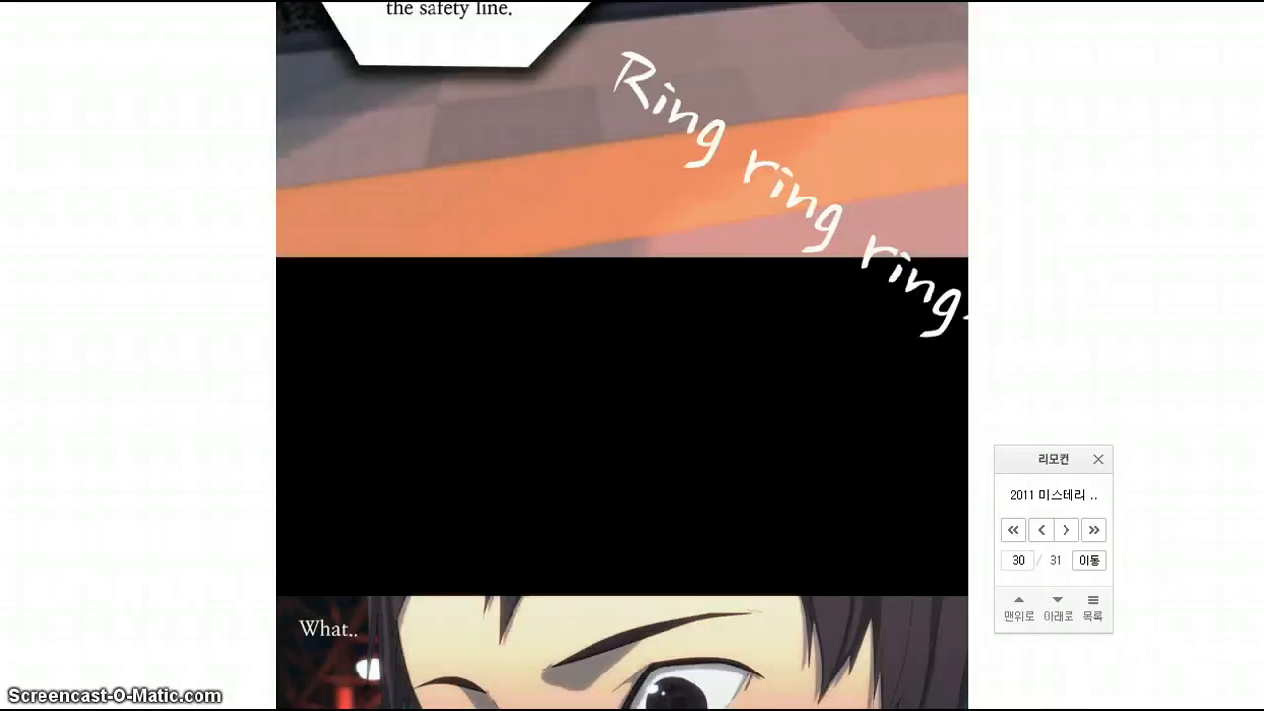
pyautogui.scroll(-3)
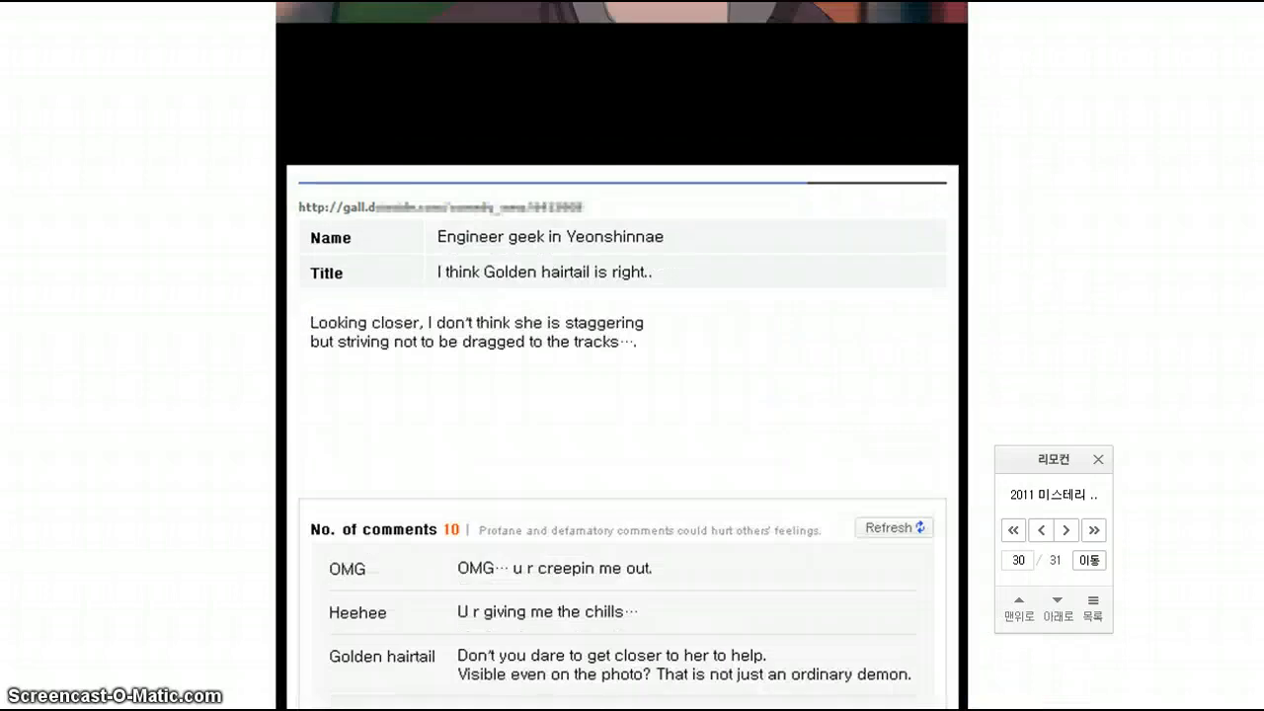